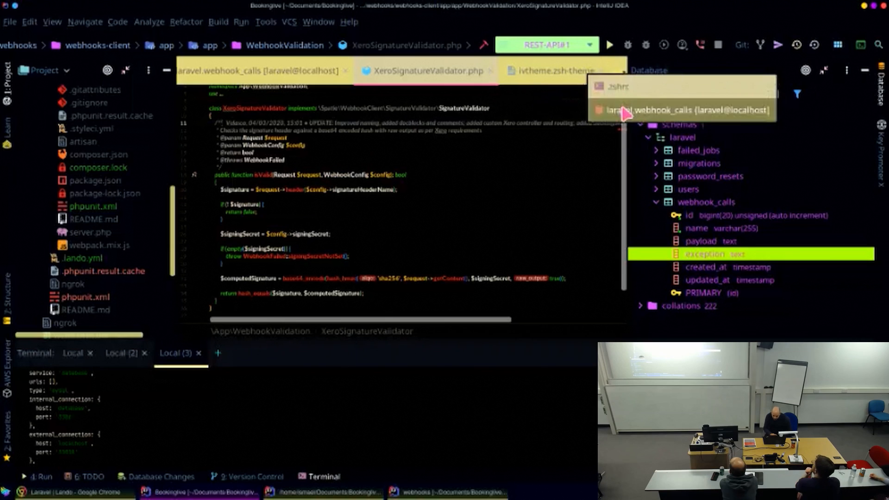
Step: Open the laravel.webhook_calls [laravel@localhost] table in the data view
click(678, 111)
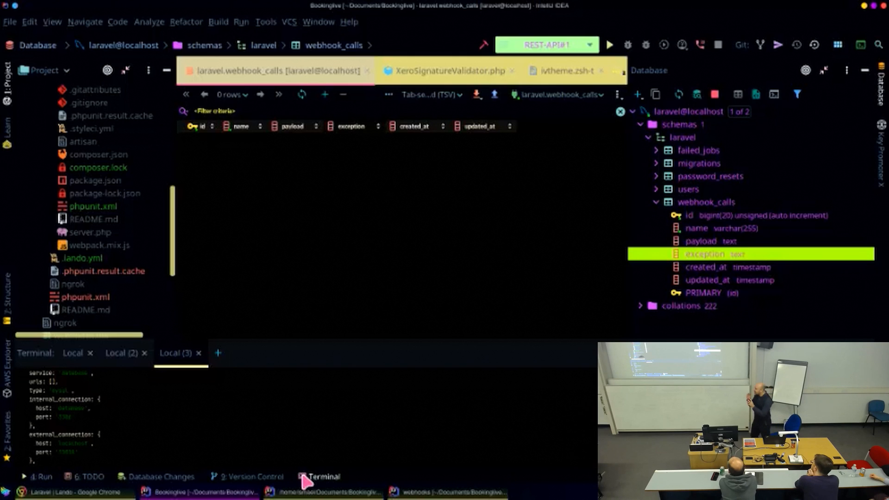
mouse_move(220, 449)
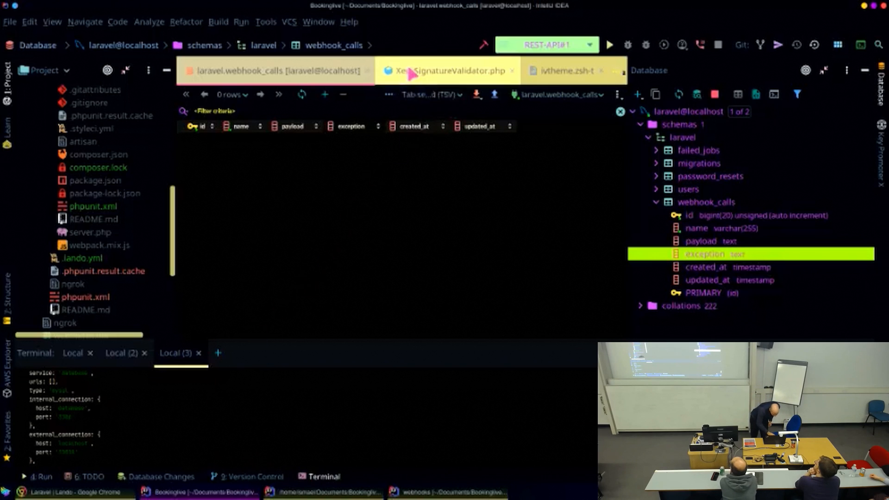
Step: Return to the XeroSignatureValidator.php editor tab showing the isValid method
click(448, 71)
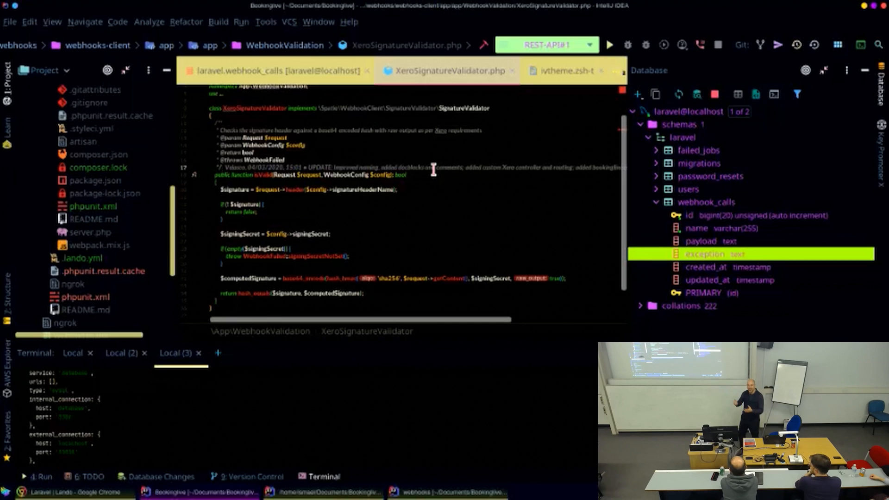
mouse_move(360, 199)
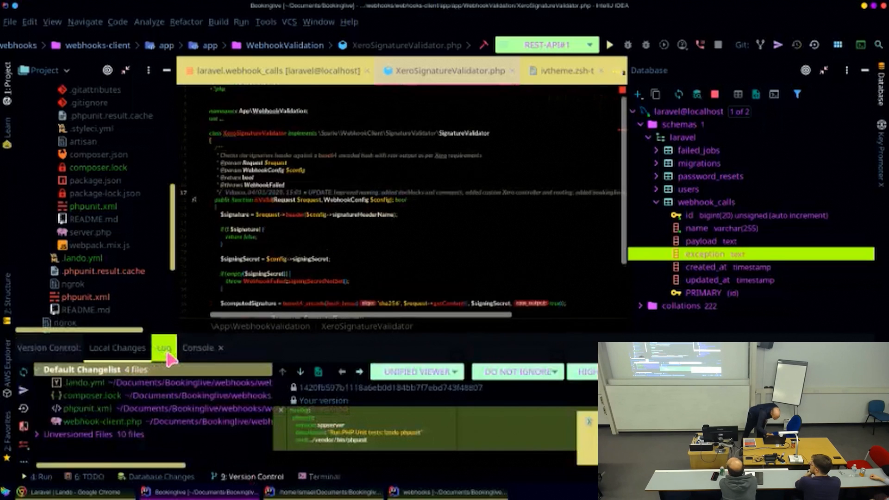
Step: Switch the Version Control panel to the Log tab
click(164, 348)
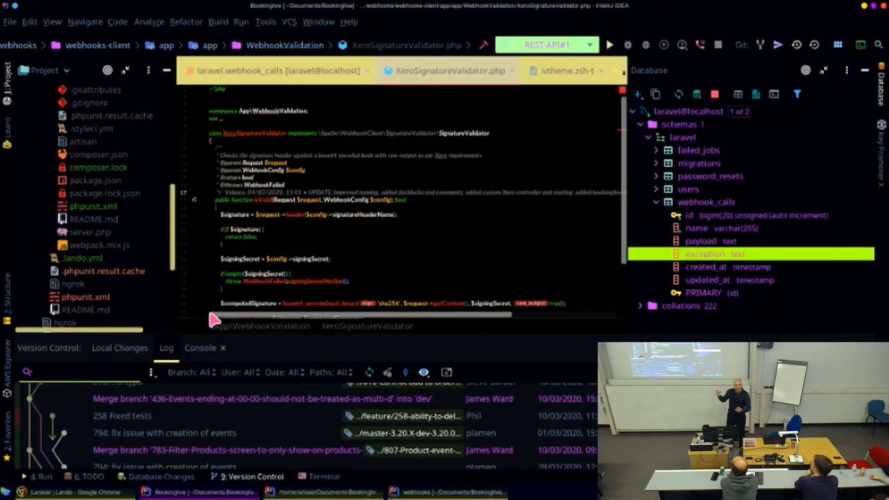
mouse_move(182, 199)
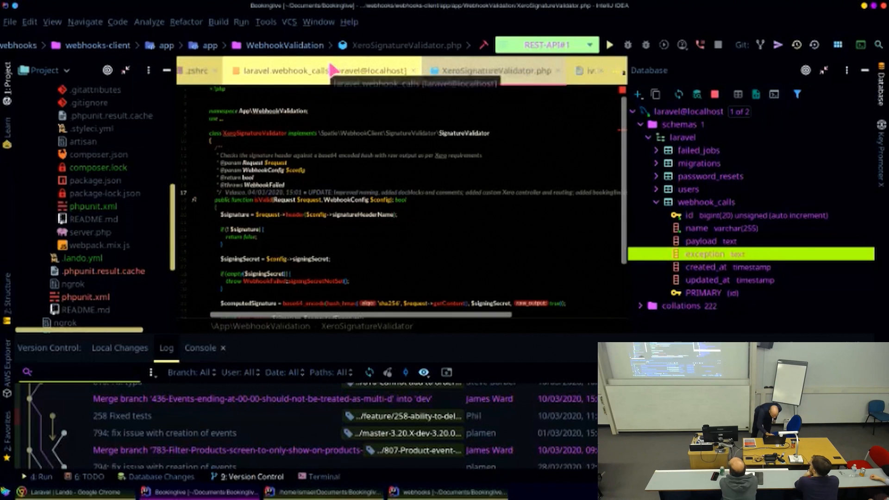
Step: Open ivtheme.zsh-theme and scroll through its colour definitions and git prompt functions
click(202, 71)
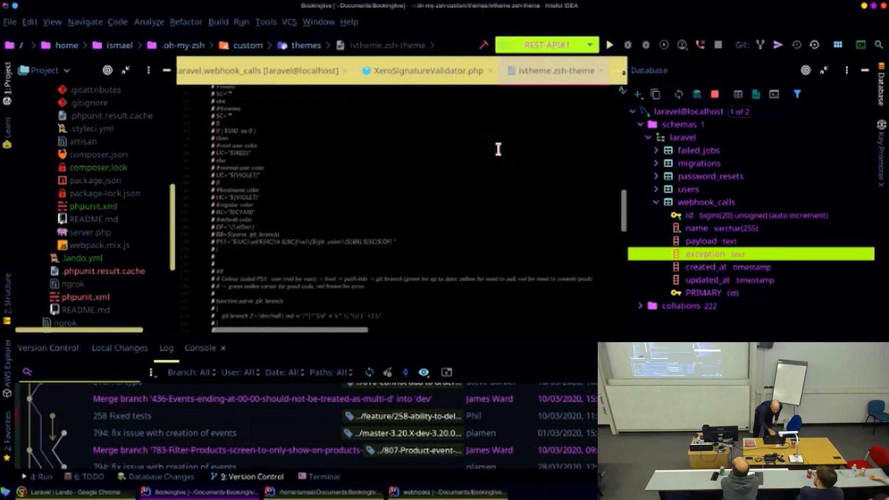
scroll(down, 3)
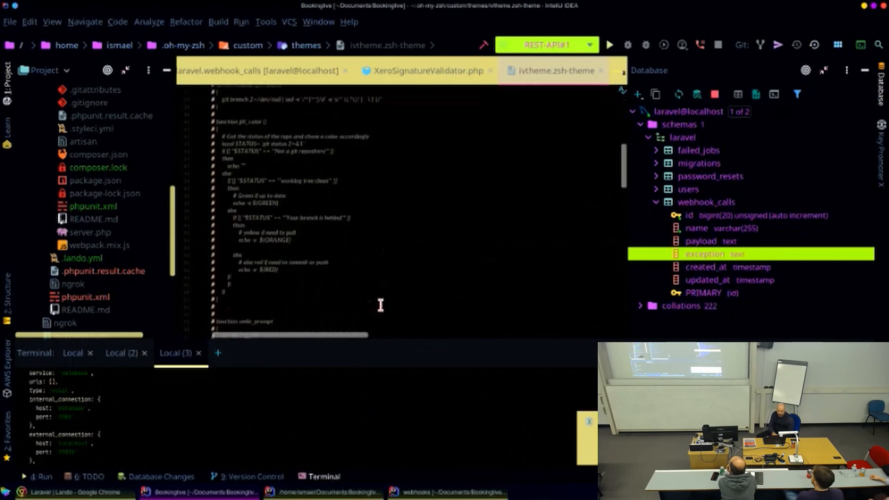
scroll(down, 3)
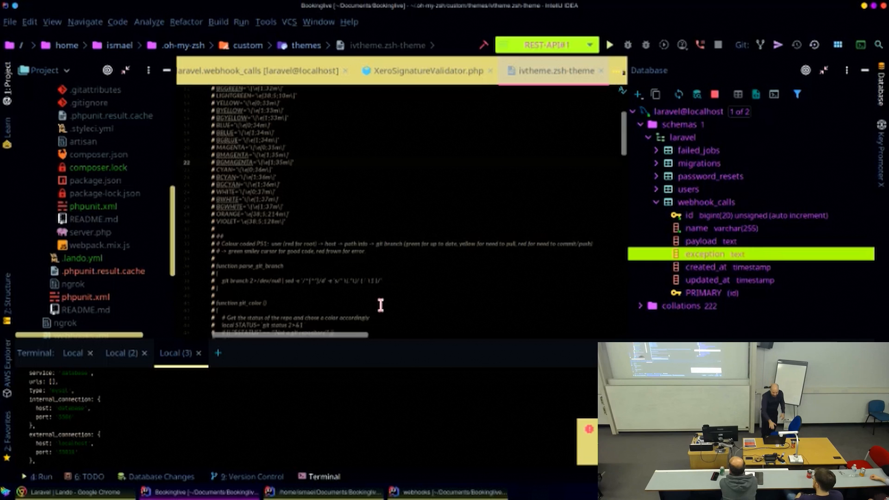
scroll(down, 3)
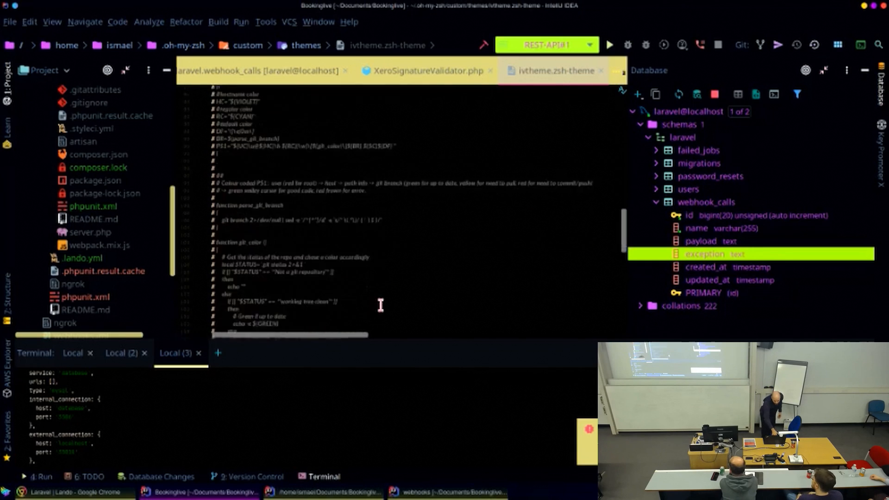
Step: Scroll ivtheme.zsh-theme to the prompt section showing time, battery, directory and git branch
scroll(down, 3)
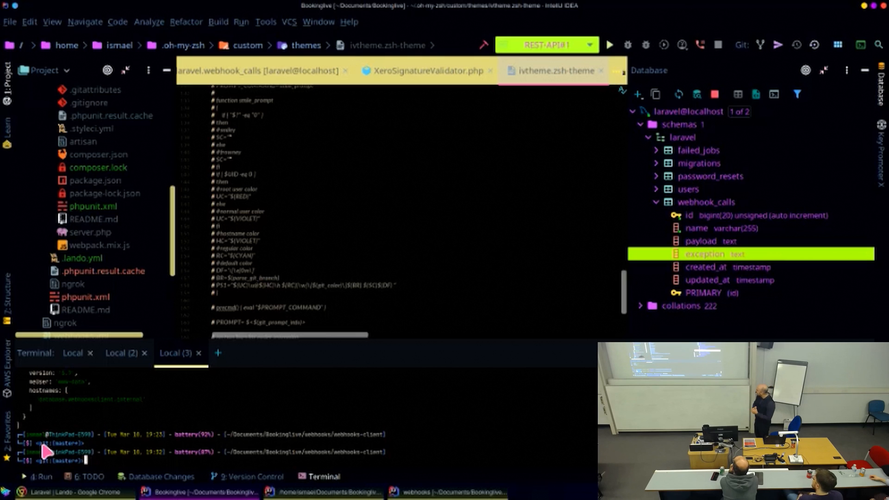
mouse_move(46, 392)
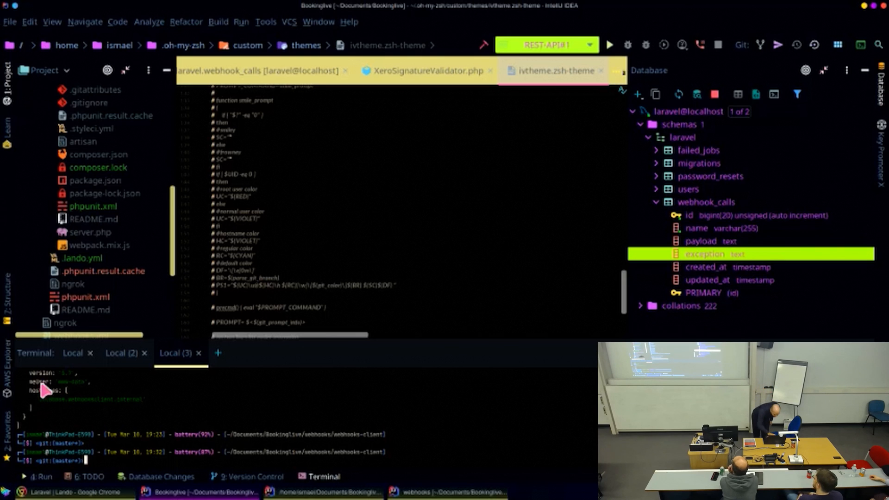
scroll(down, 3)
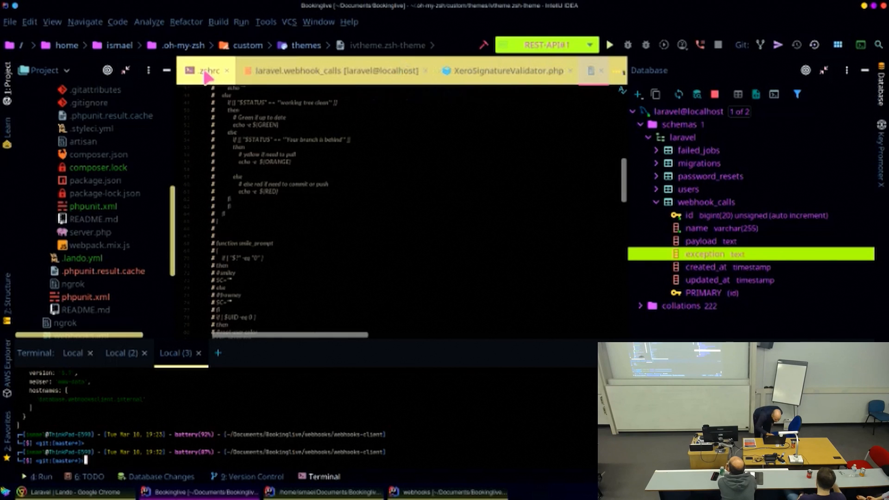
Step: Switch to .zshrc and scroll down to the oh-my-zsh plugins=( line
click(207, 70)
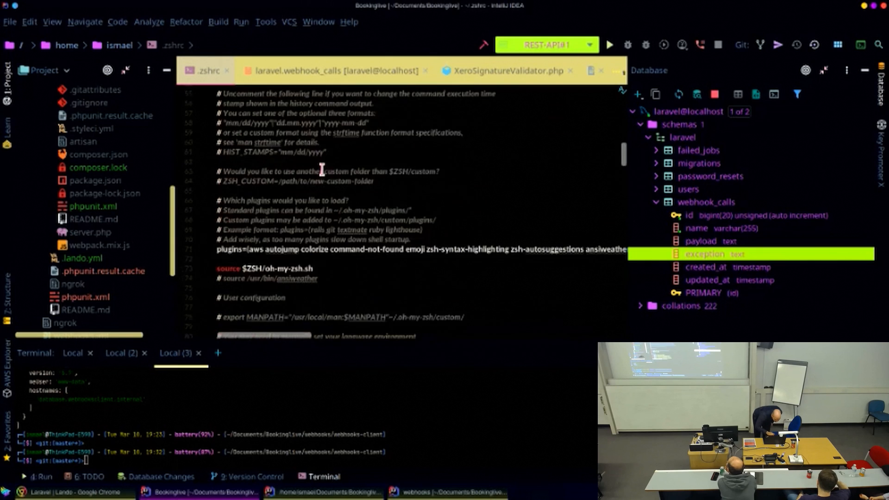
scroll(down, 3)
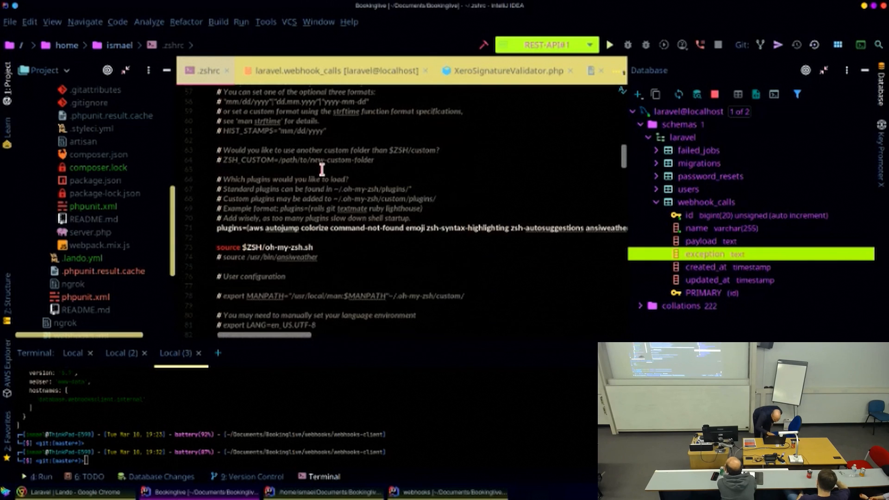
scroll(down, 3)
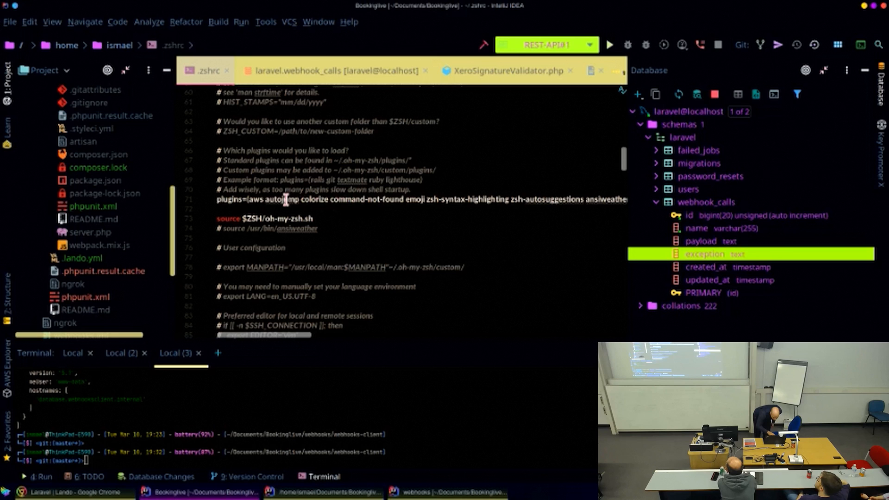
mouse_move(286, 199)
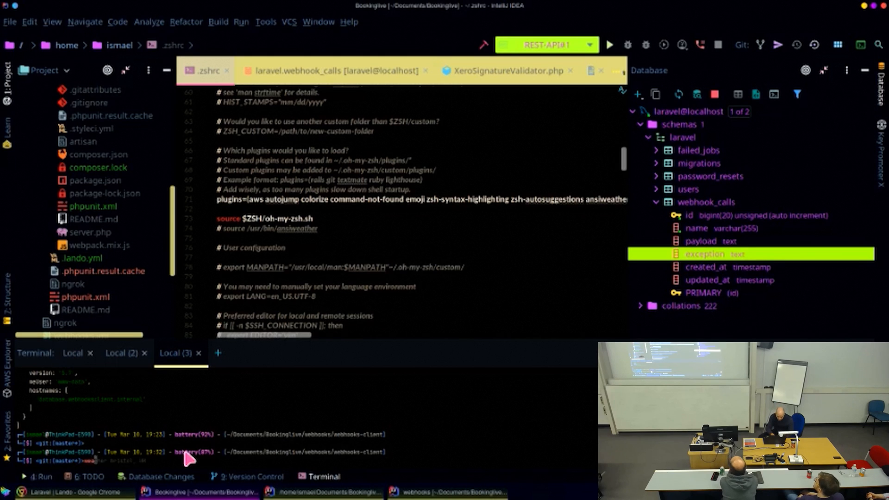
Step: Type 'card' and 'cards' into the terminal
text(card)
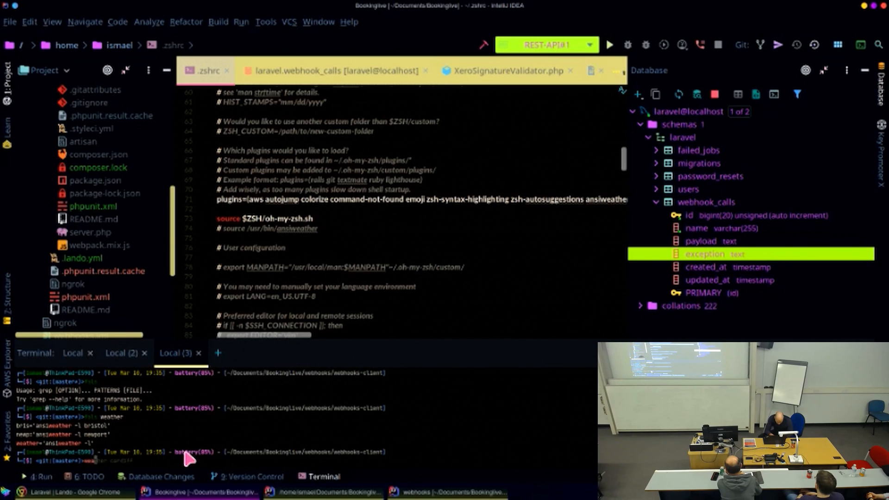
text(cards)
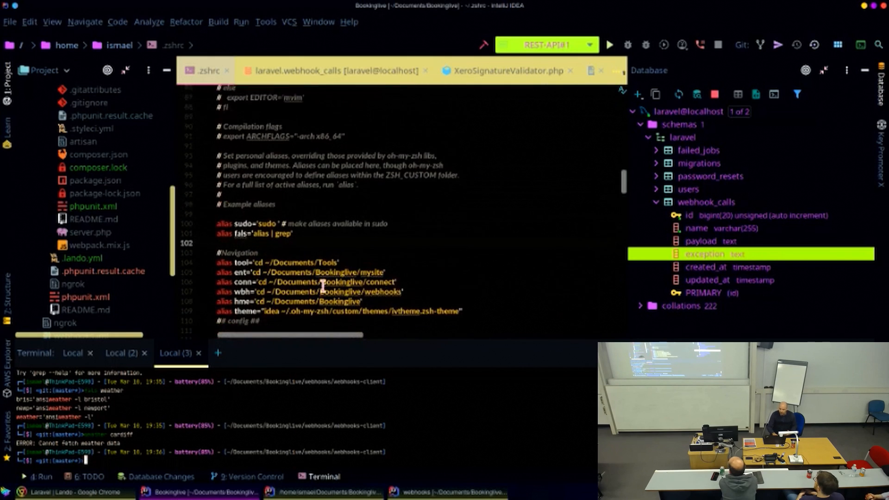
Step: Scroll .zshrc through the navigation, system and zsh aliases and the omyplug function
scroll(down, 3)
text(fals wea)
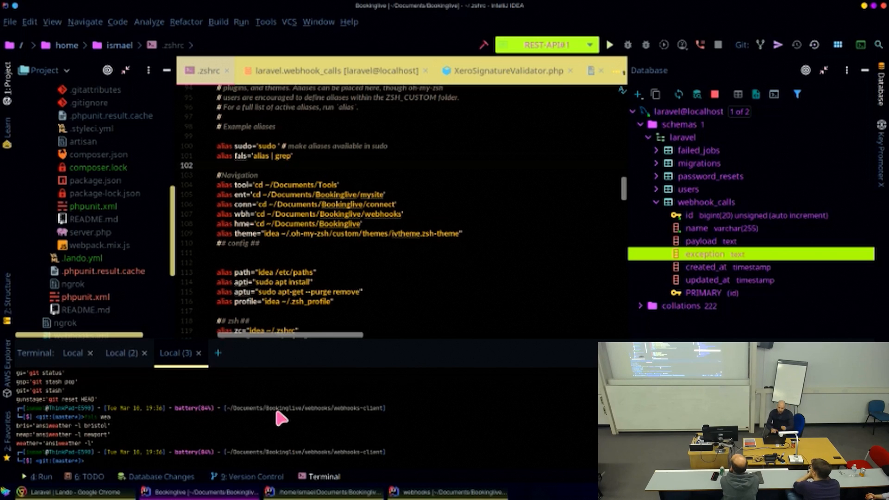
scroll(down, 3)
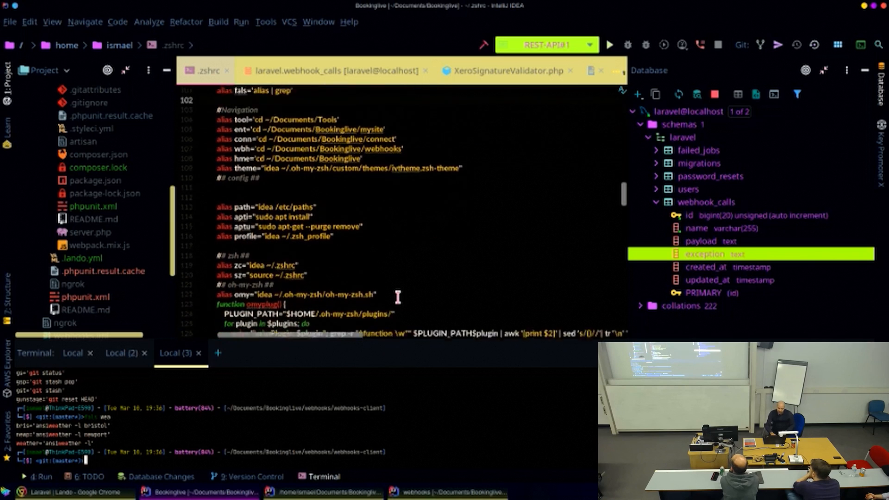
scroll(down, 3)
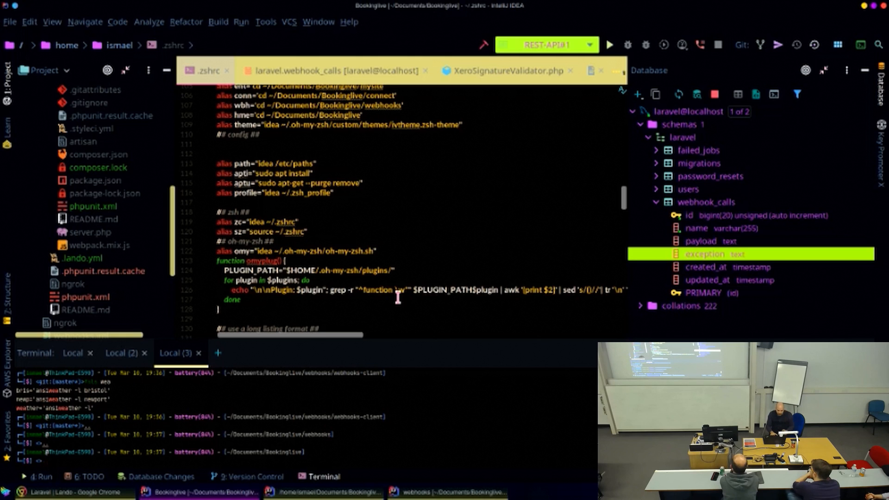
scroll(down, 3)
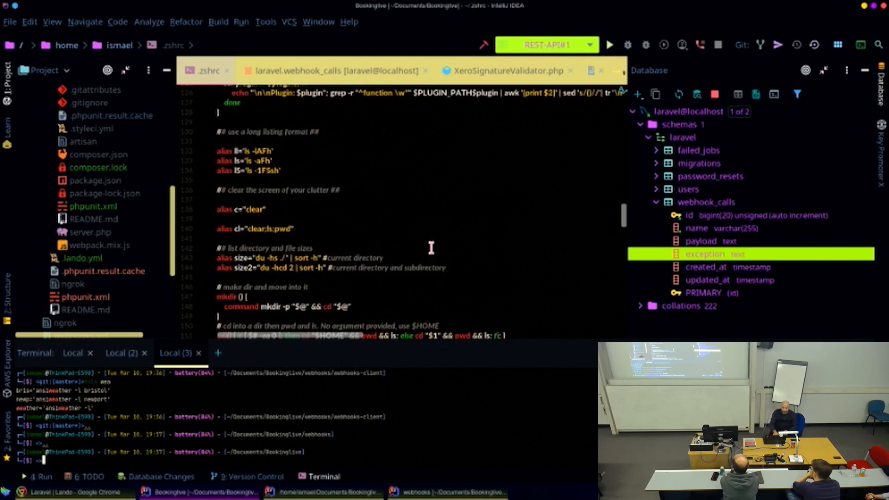
scroll(down, 3)
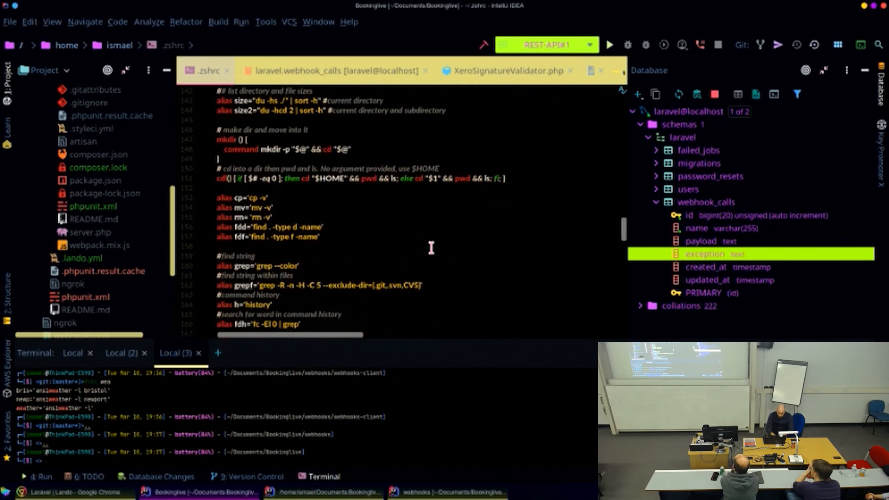